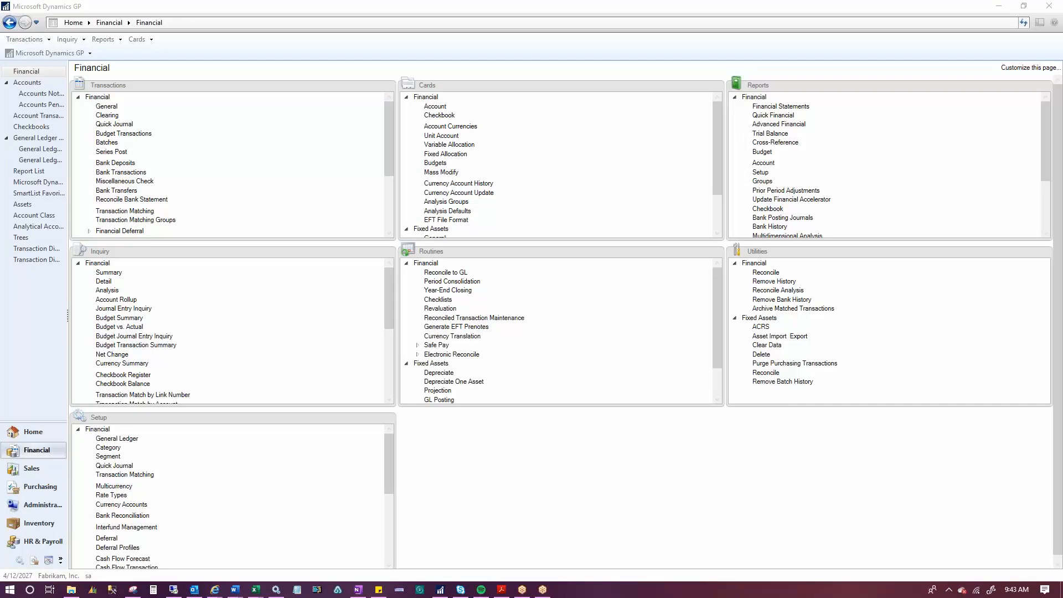
{"action": "mouse_move", "coordinate": [482, 126]}
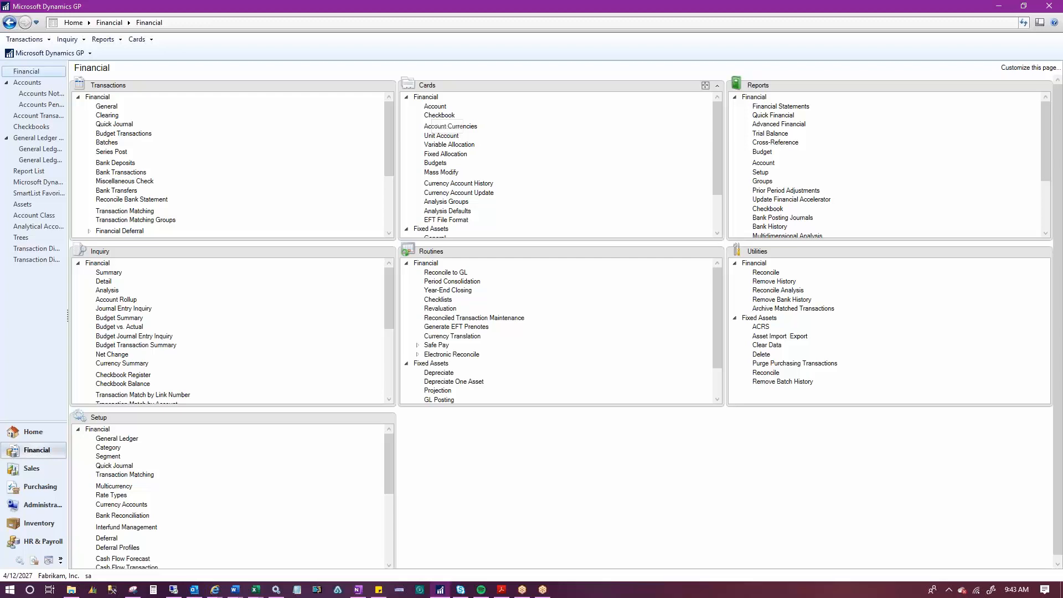
Step: Look up account 000-1100-00, Cash - Operating Account, in Account Maintenance
{"action": "left_click", "coordinate": [434, 107]}
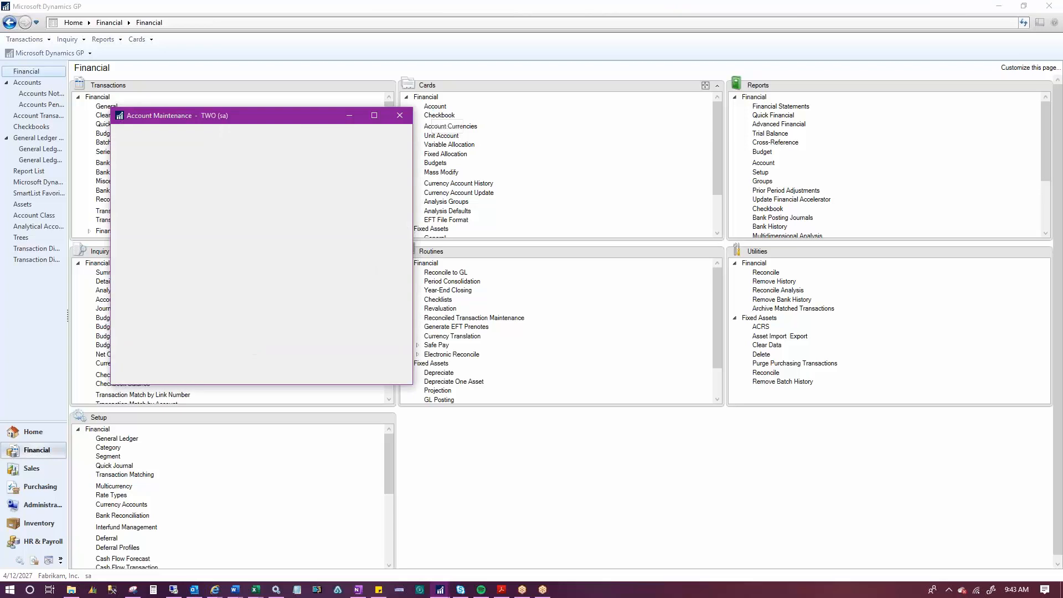
{"action": "left_click", "coordinate": [120, 378]}
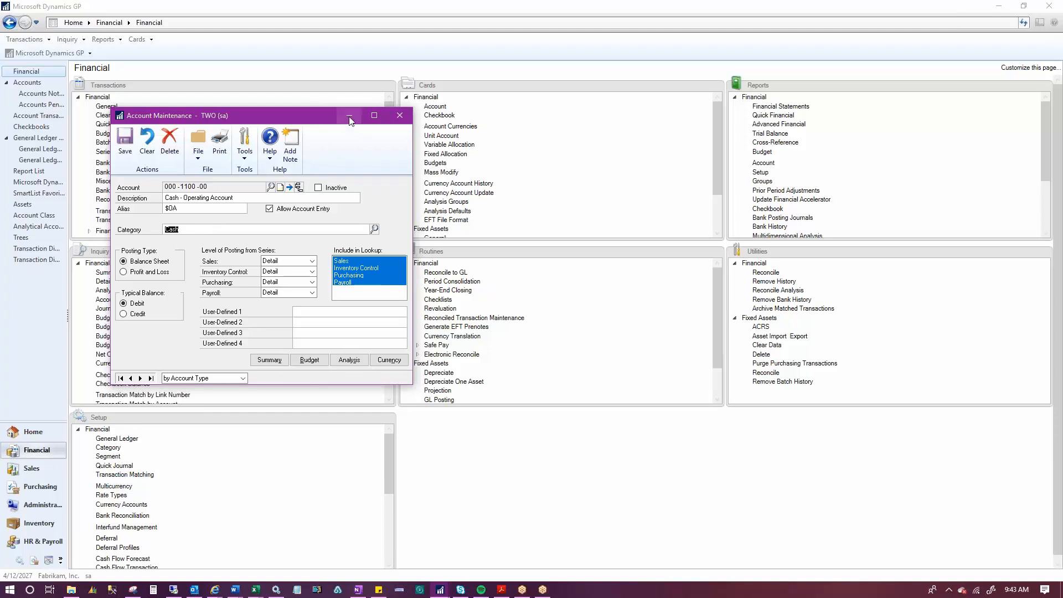
Step: Close Account Maintenance and bring up Account Category Setup from Setup > Financial
{"action": "left_click", "coordinate": [399, 116]}
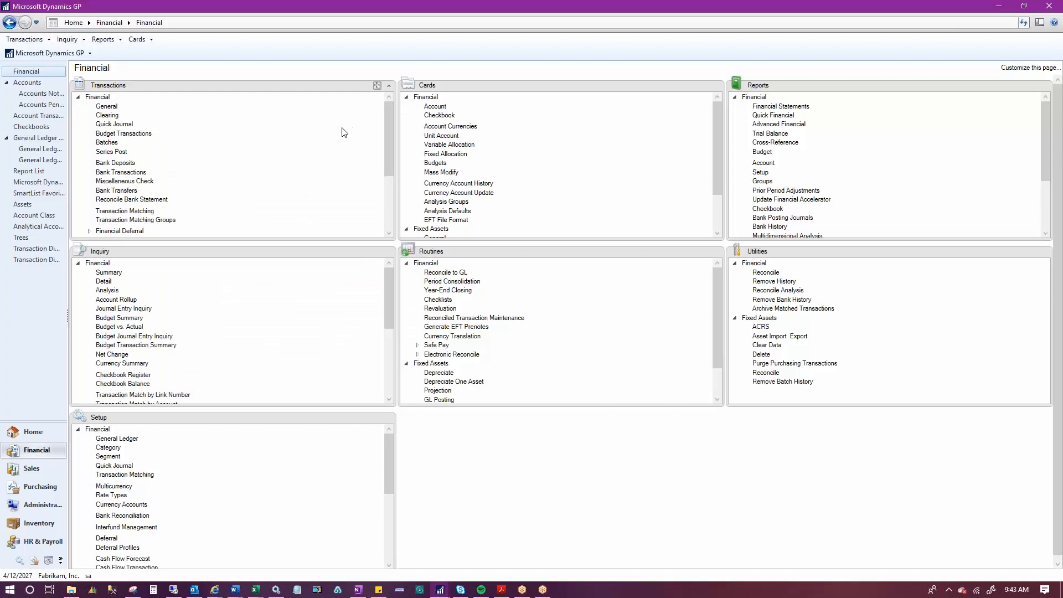
{"action": "mouse_move", "coordinate": [107, 448]}
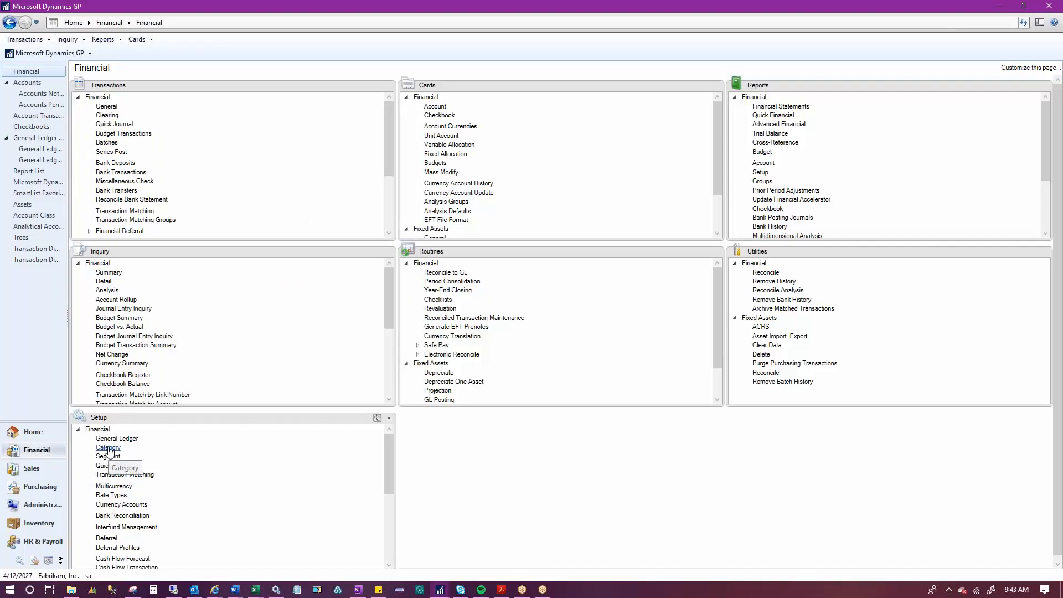
{"action": "left_click", "coordinate": [107, 447]}
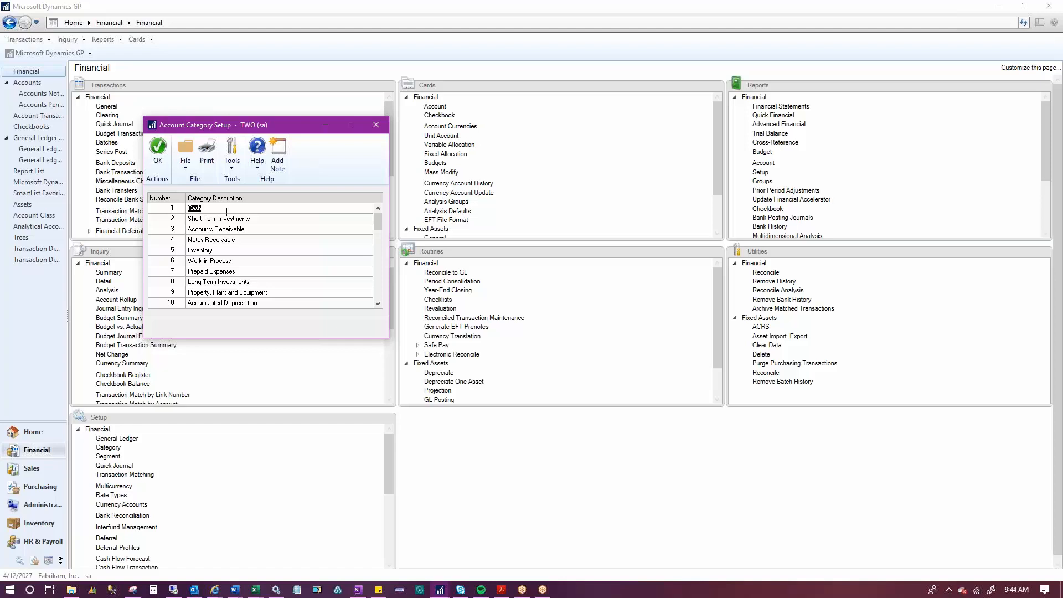
Step: Rename row 1 to 'Cash Operating' and enter 'Travel' in the blank row after category 48
{"action": "type", "text": "Cash O"}
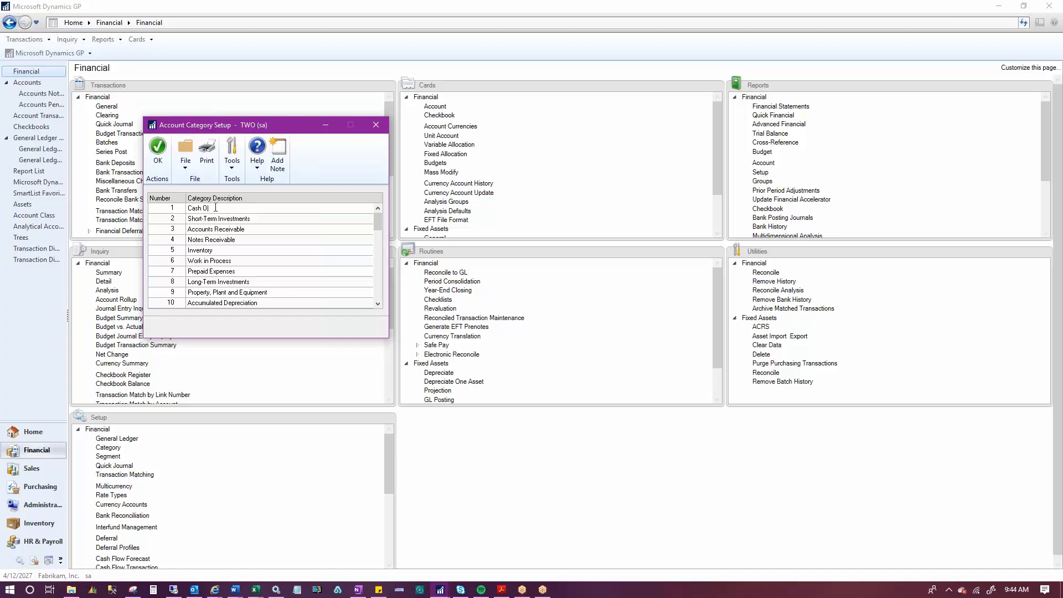
{"action": "type", "text": "perating"}
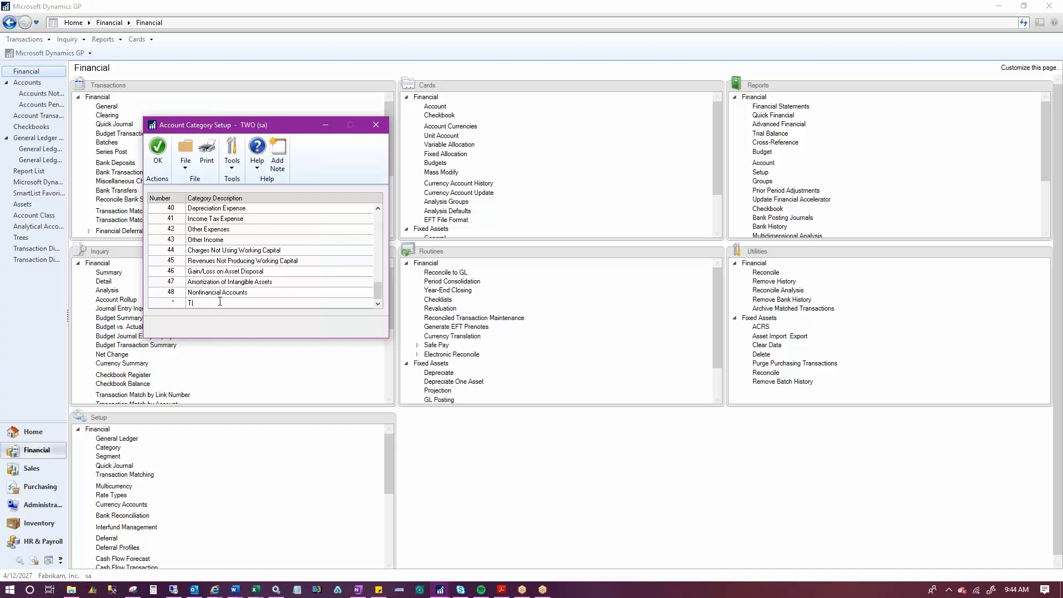
{"action": "type", "text": "ravel"}
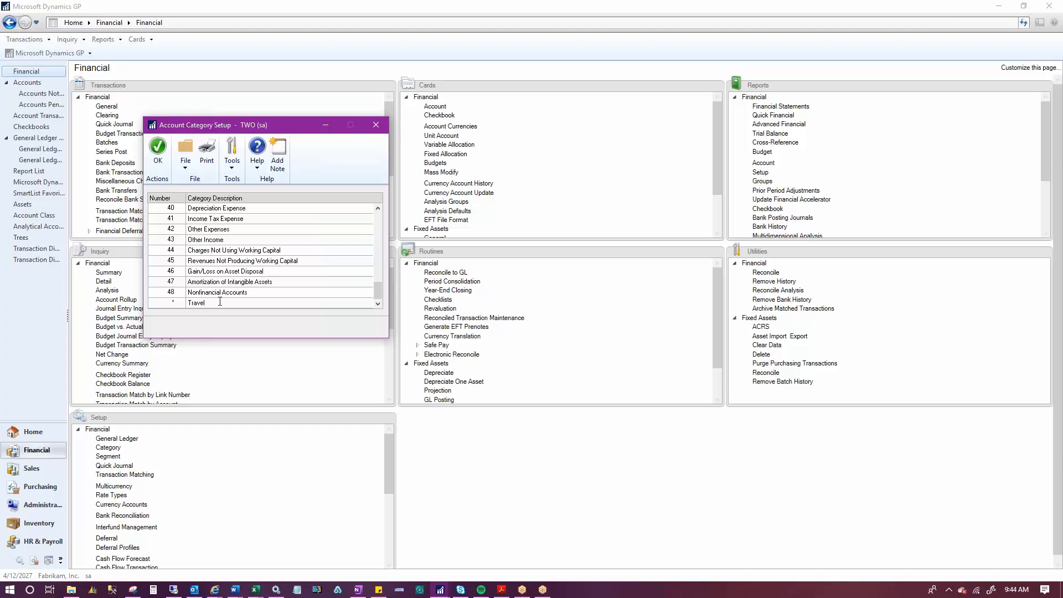
Step: Save the Travel row and send the Account Category list to the Screen report destination
{"action": "left_click", "coordinate": [219, 292]}
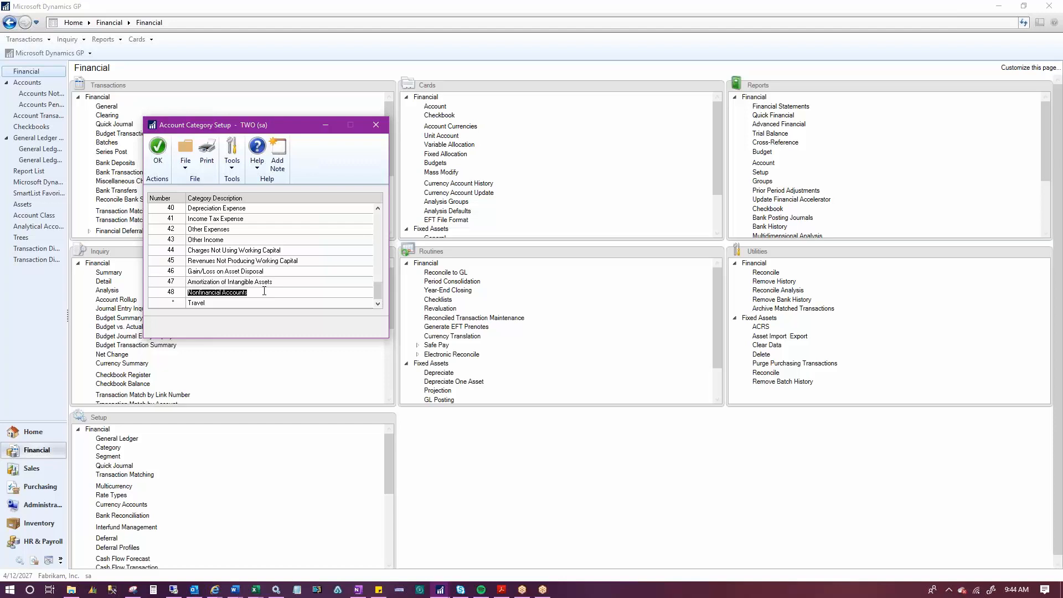
{"action": "mouse_move", "coordinate": [206, 149]}
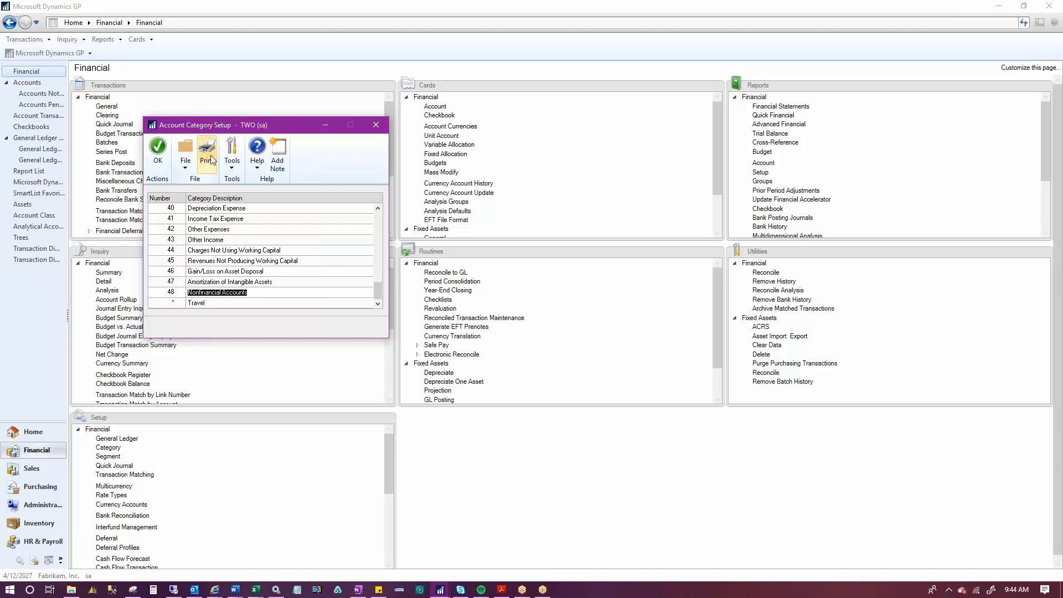
{"action": "left_click", "coordinate": [206, 148]}
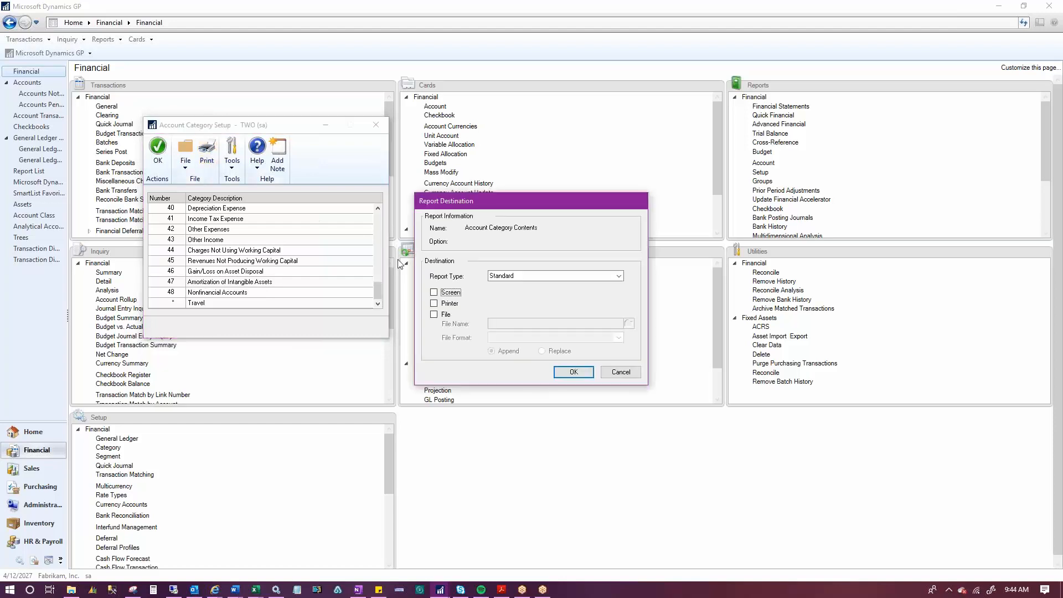
{"action": "left_click", "coordinate": [572, 372]}
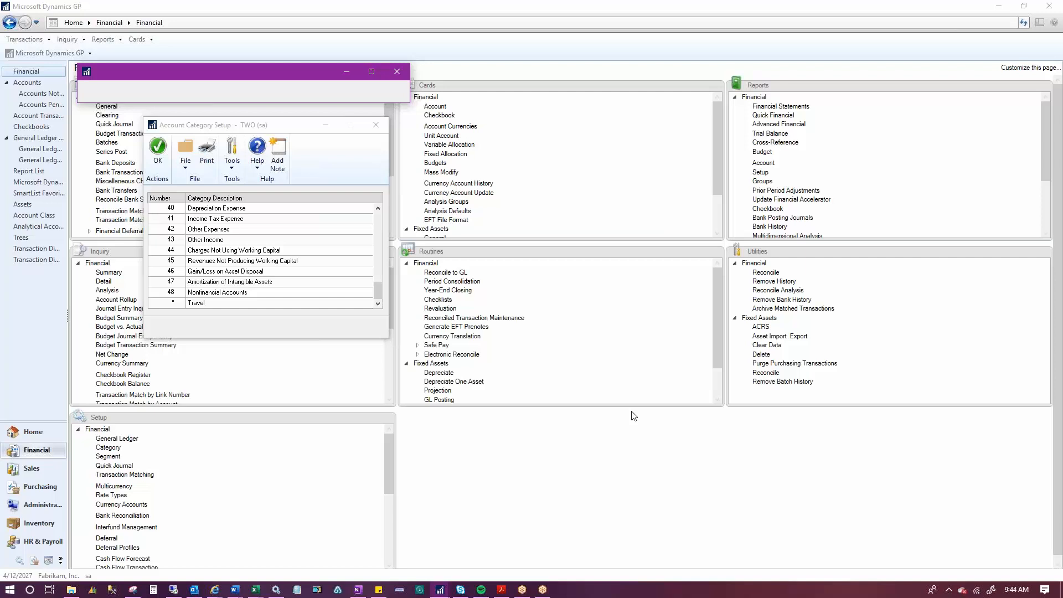
Step: Generate the on-screen report and review it to the end: Cash Operating, Travel, 49 categories
{"action": "left_click", "coordinate": [207, 149]}
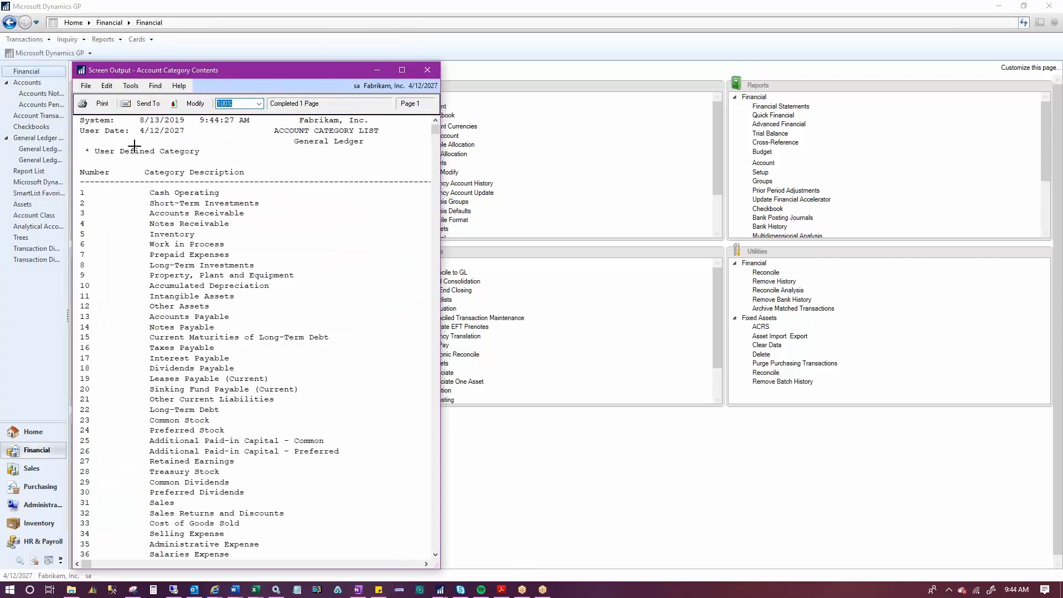
{"action": "mouse_move", "coordinate": [425, 143]}
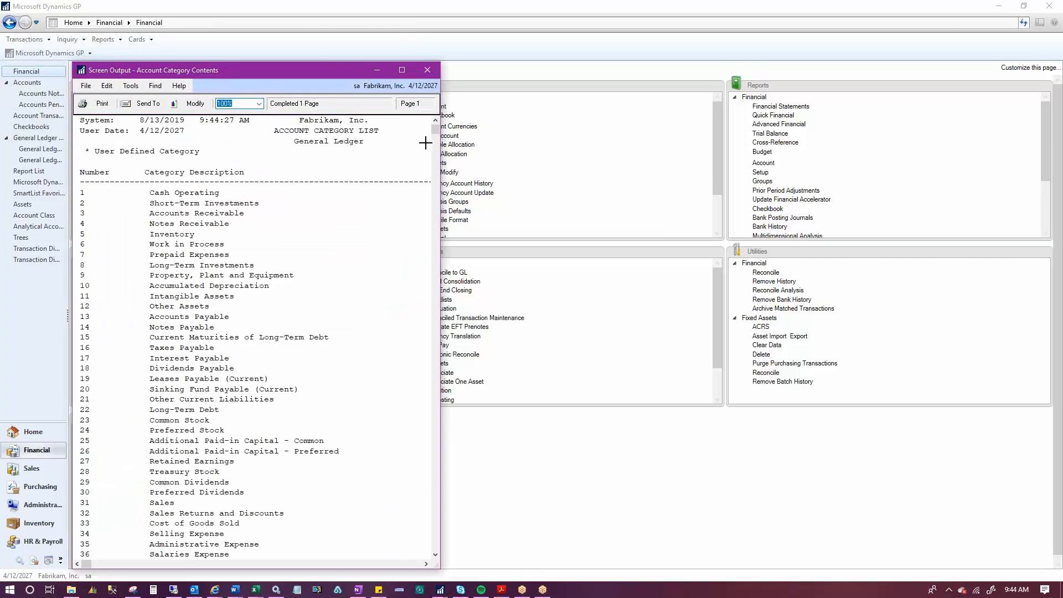
{"action": "scroll", "scroll_direction": "down", "scroll_amount": 3}
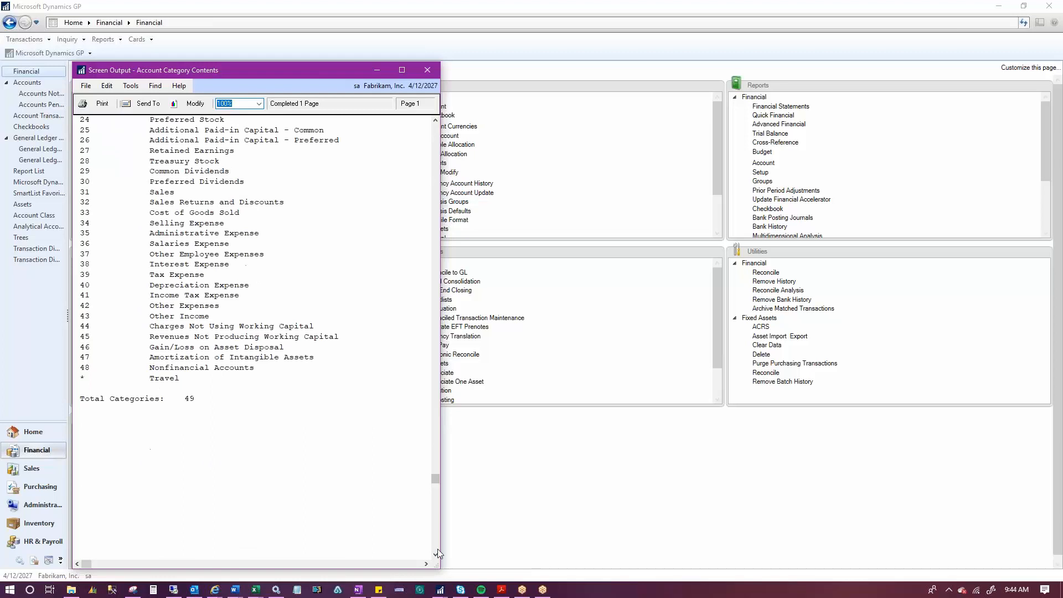
{"action": "mouse_move", "coordinate": [289, 417]}
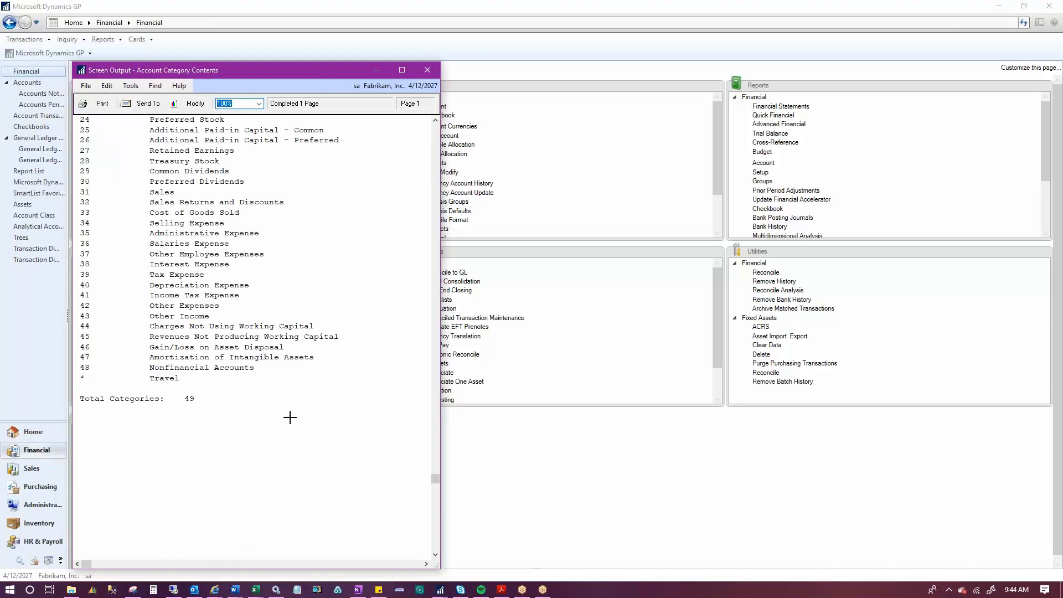